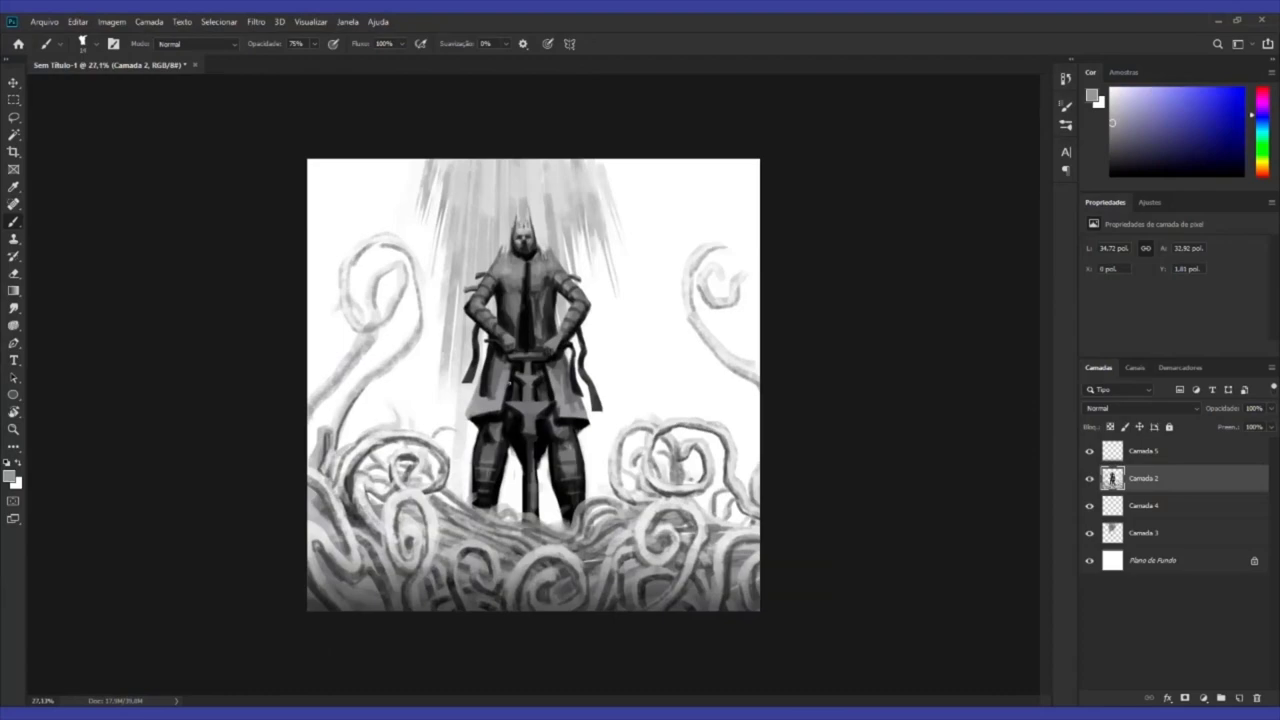
{"action": "scroll", "scroll_direction": "up", "scroll_amount": 3}
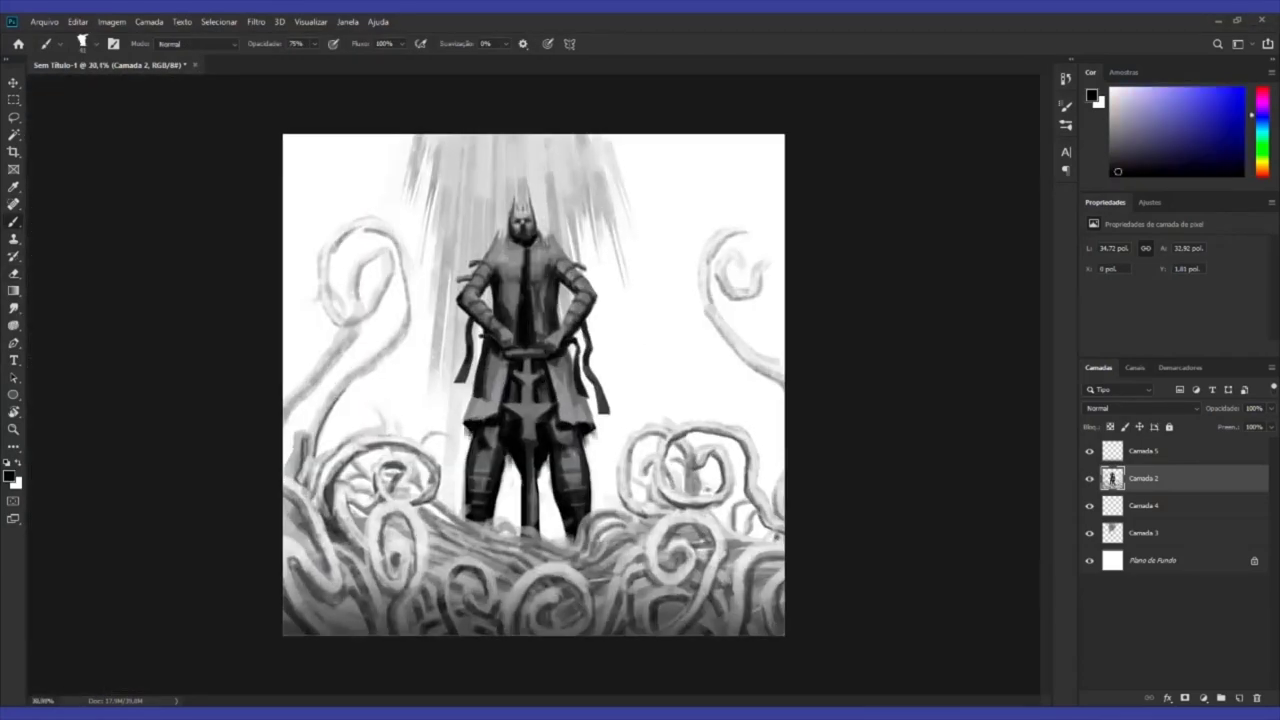